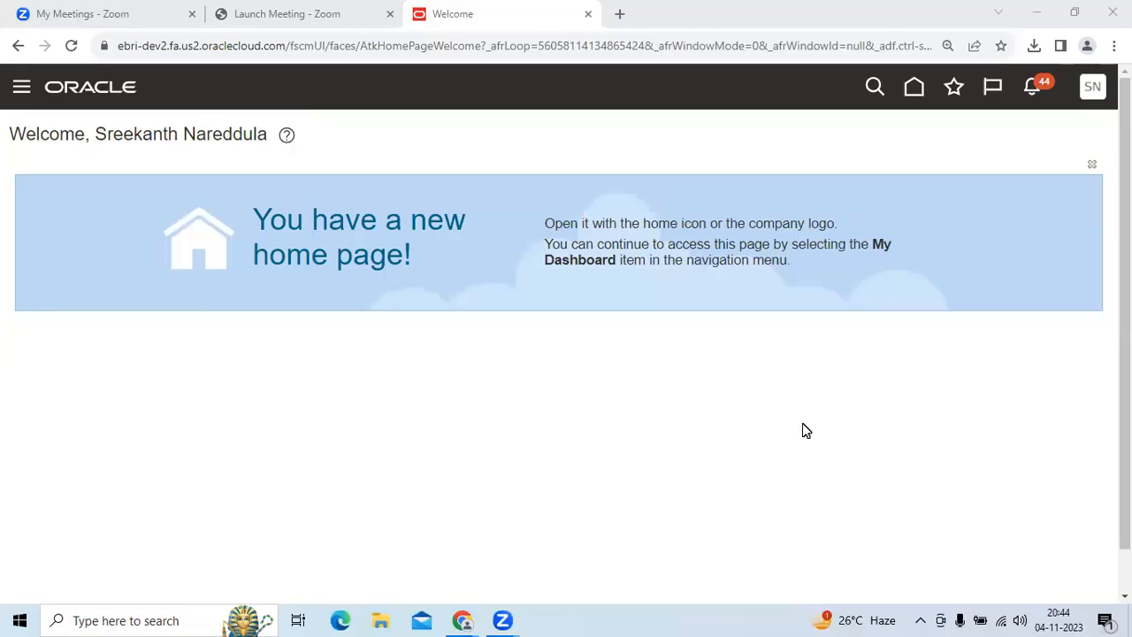
mouse_move(803, 441)
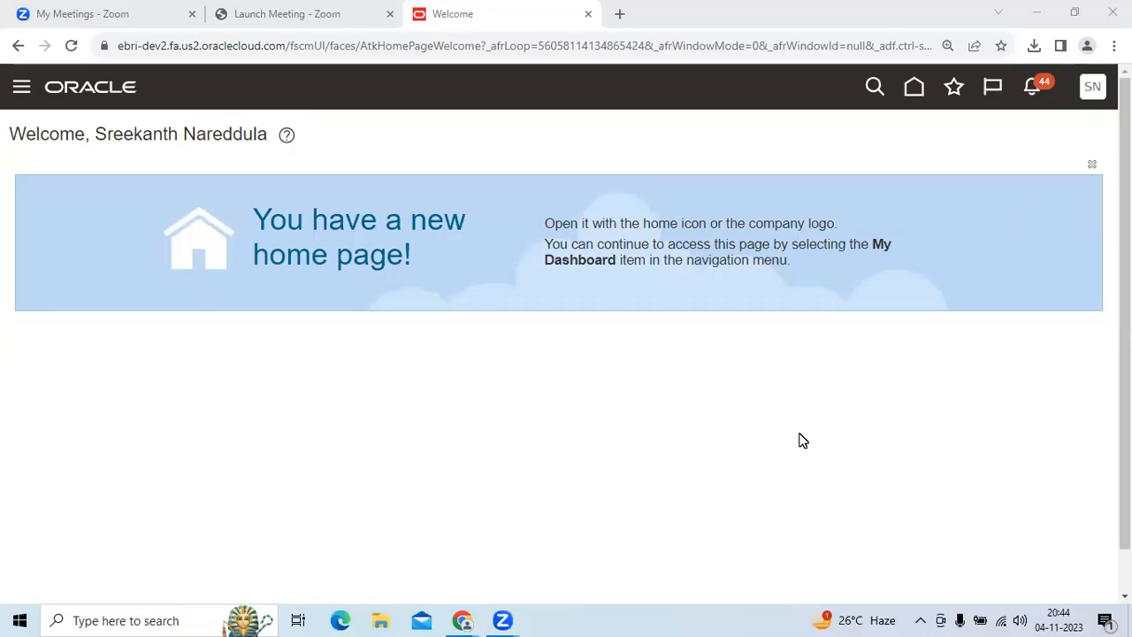
mouse_move(763, 433)
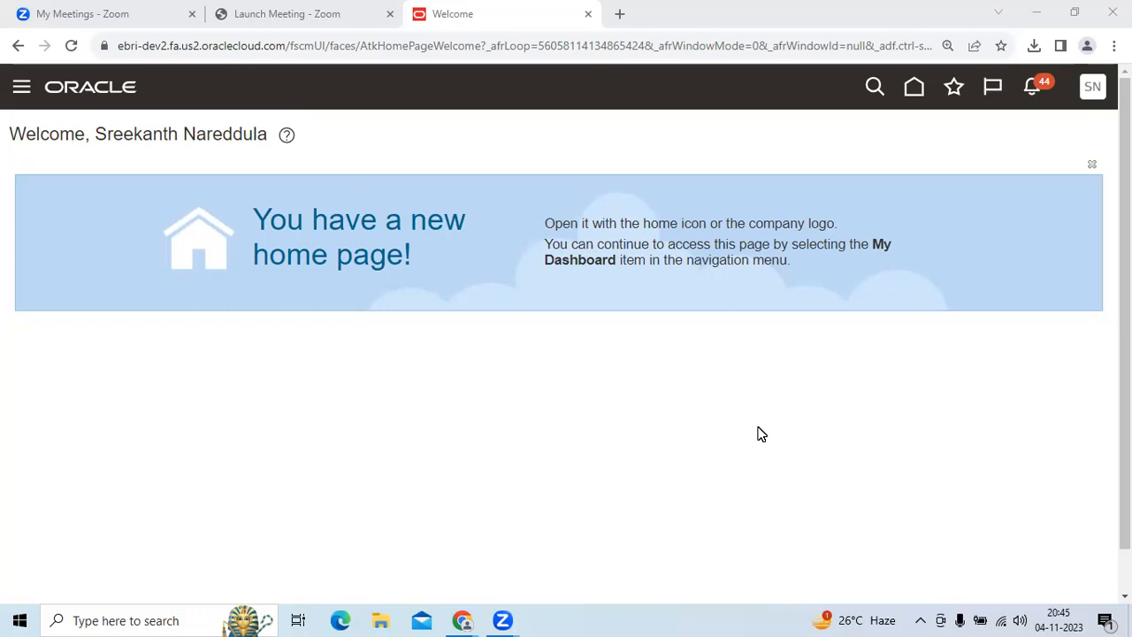
mouse_move(1059, 215)
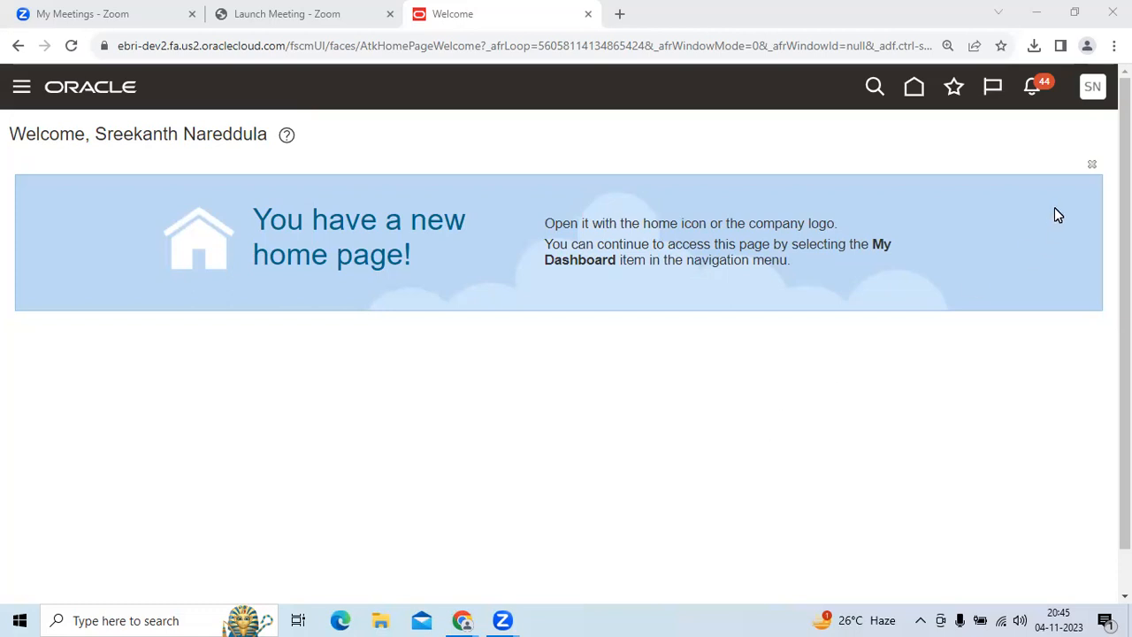
mouse_move(1093, 87)
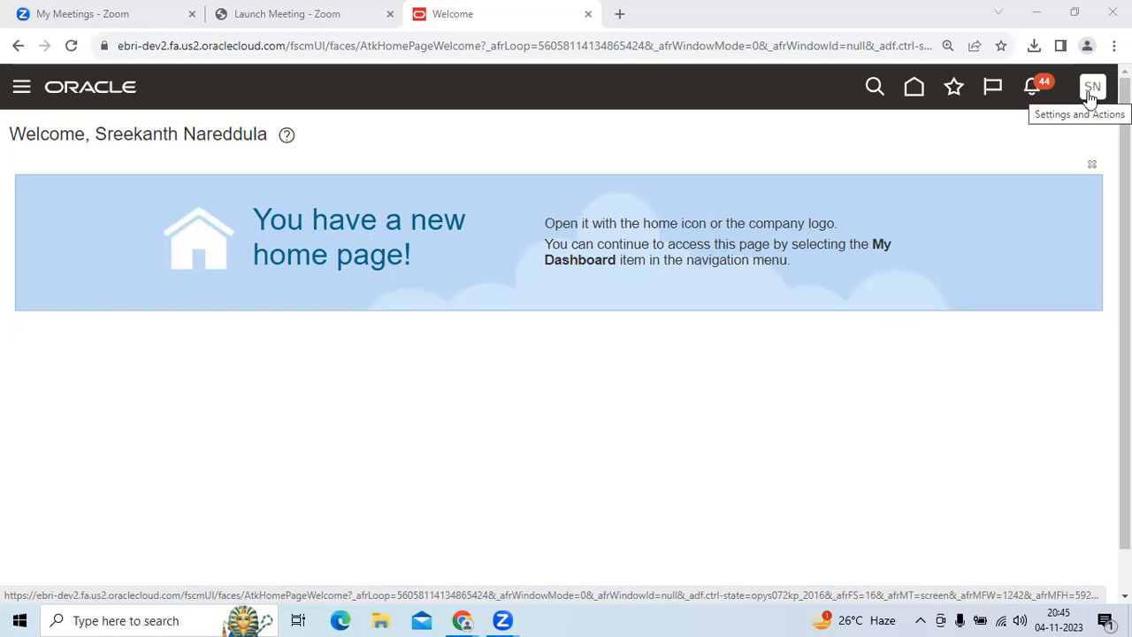
mouse_move(915, 87)
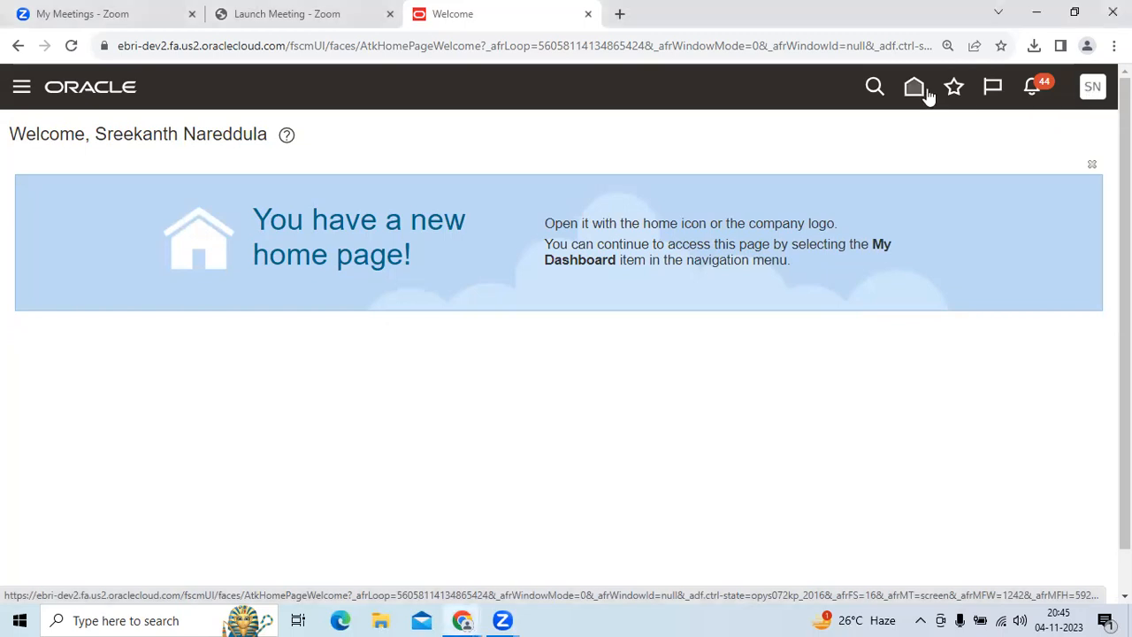
From the home page, pick the Receivables group and launch its Billing app.
click(915, 87)
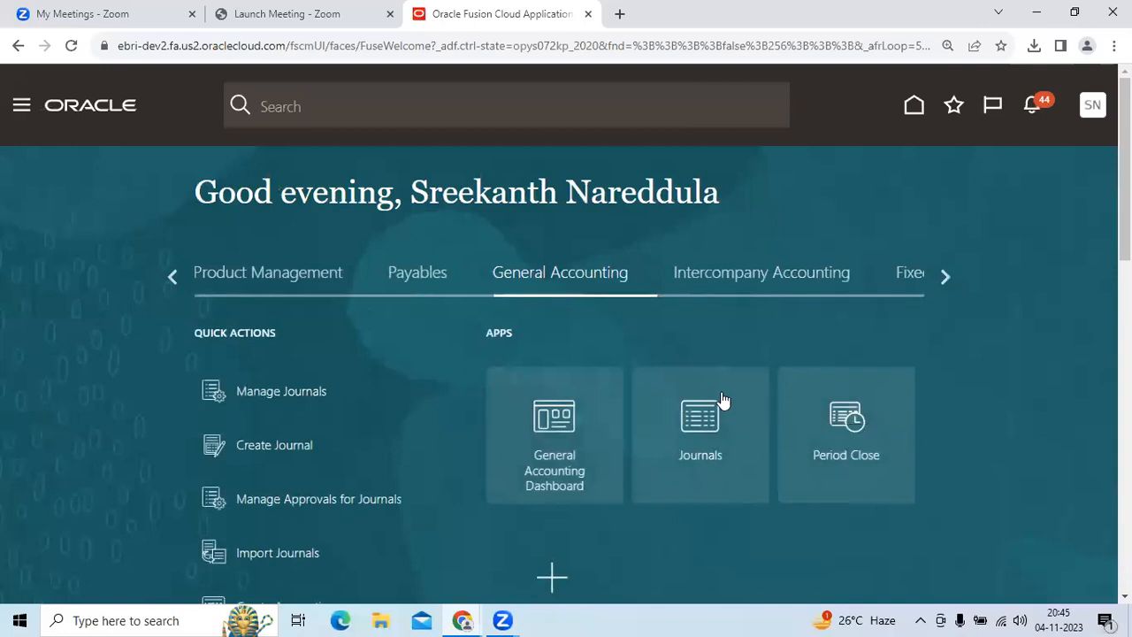
mouse_move(726, 349)
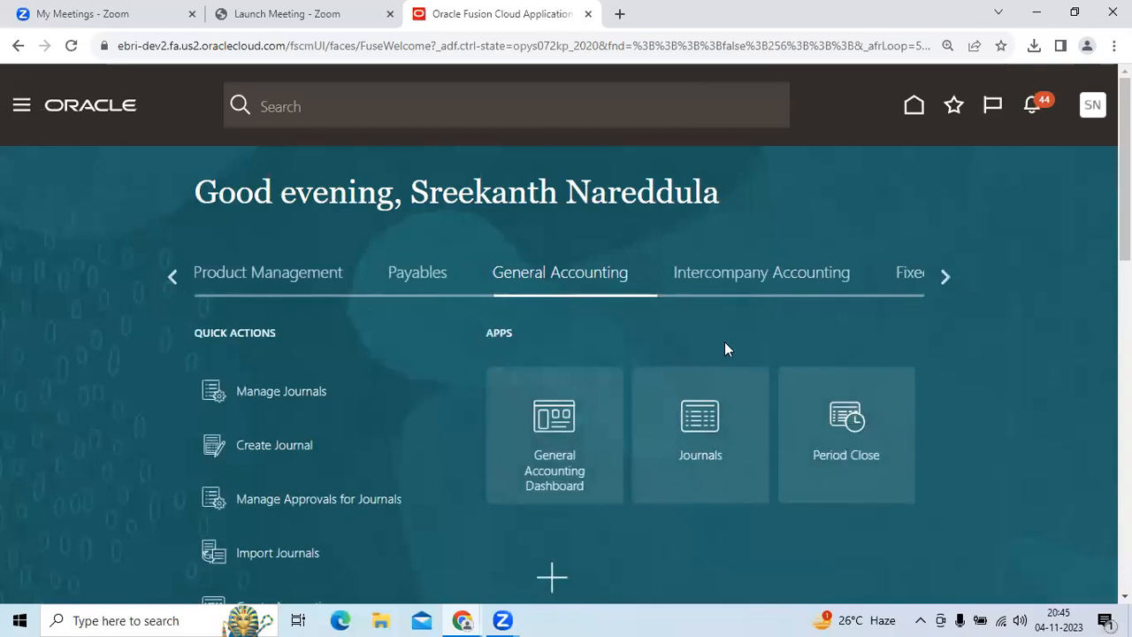
mouse_move(914, 286)
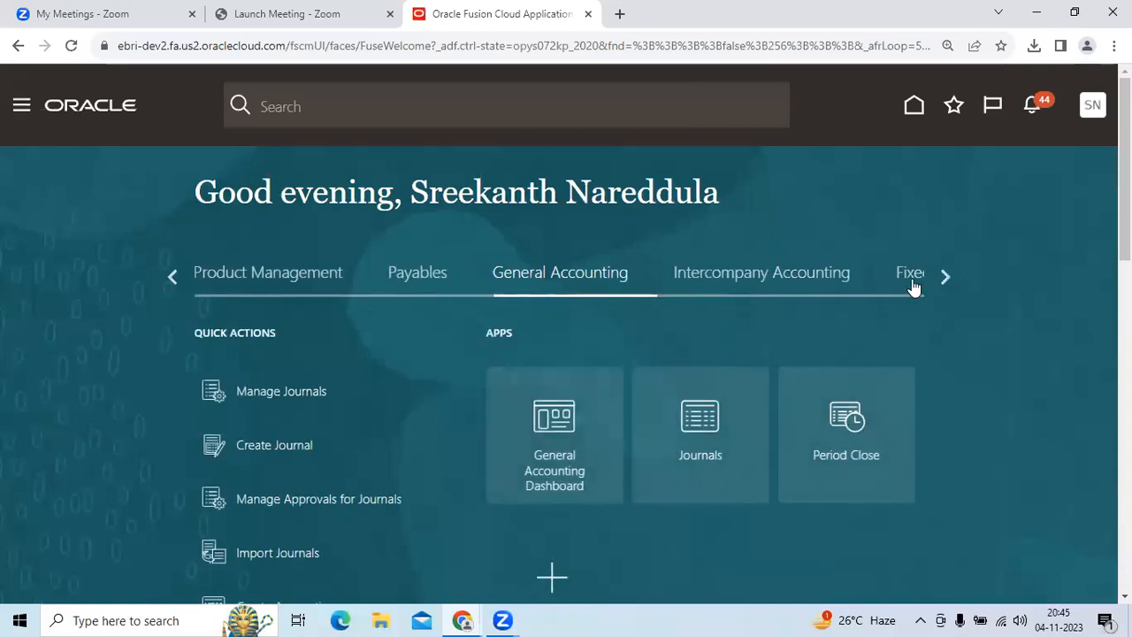
click(945, 276)
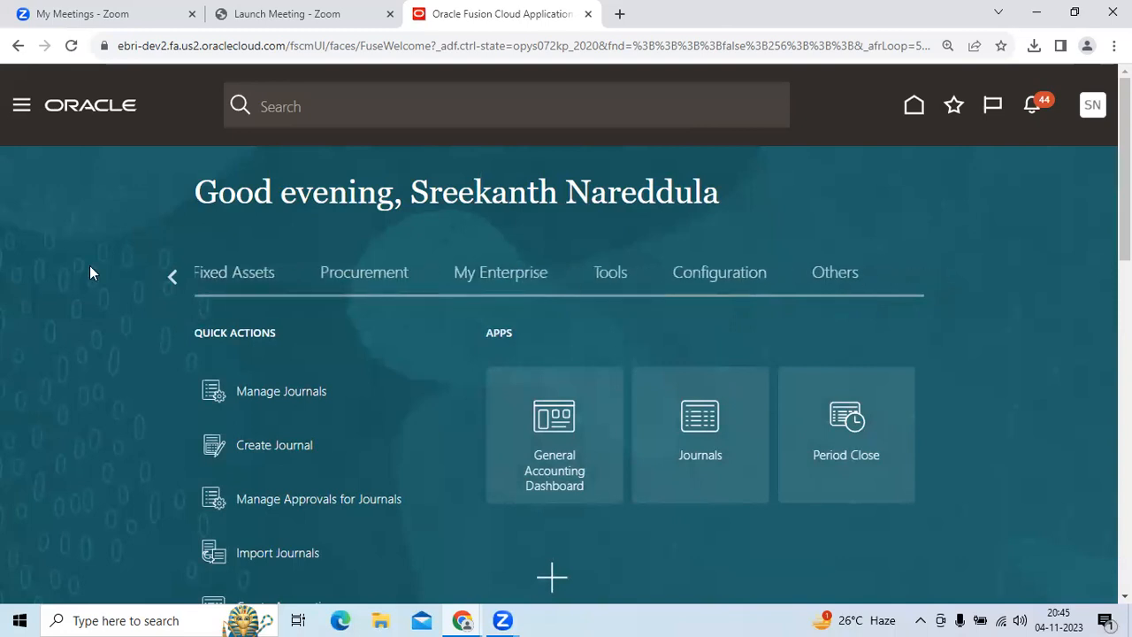
click(172, 276)
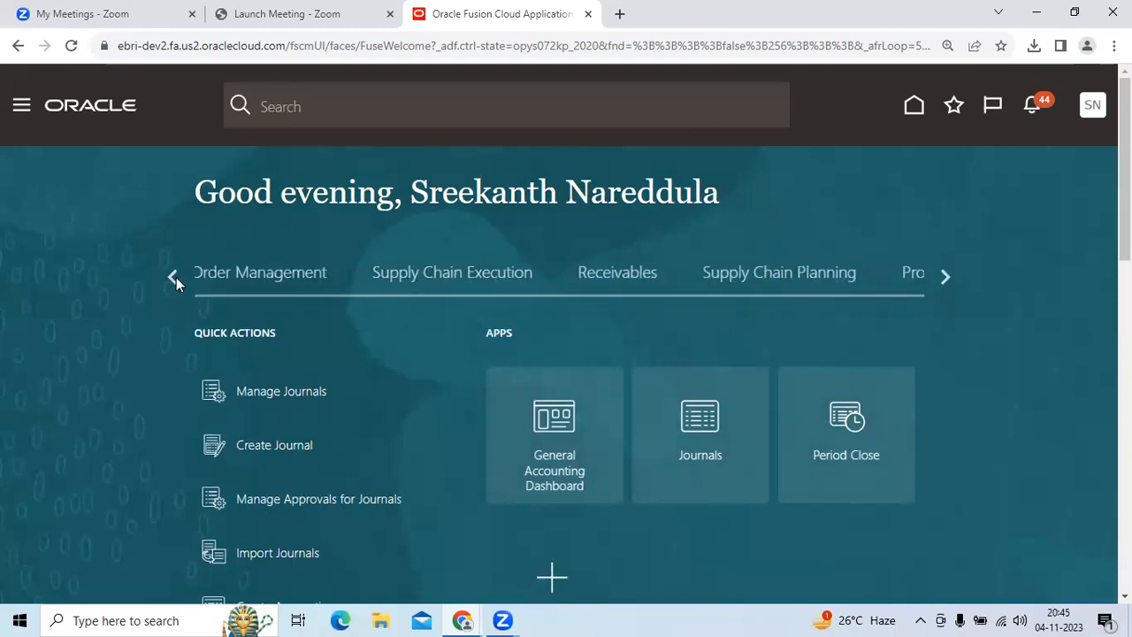
click(621, 273)
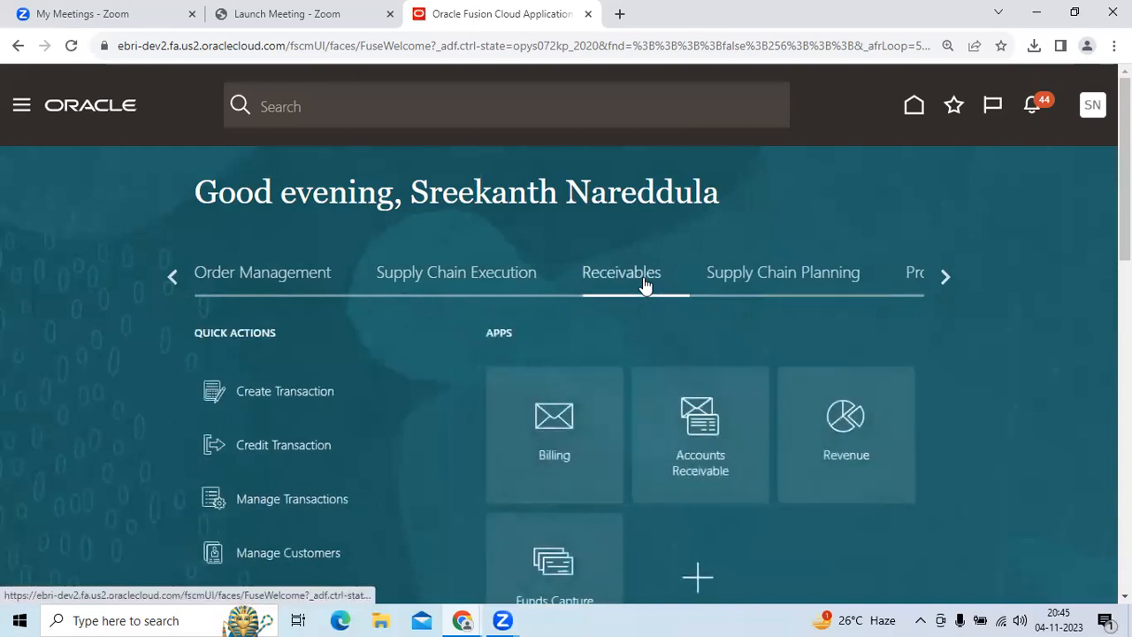
mouse_move(553, 433)
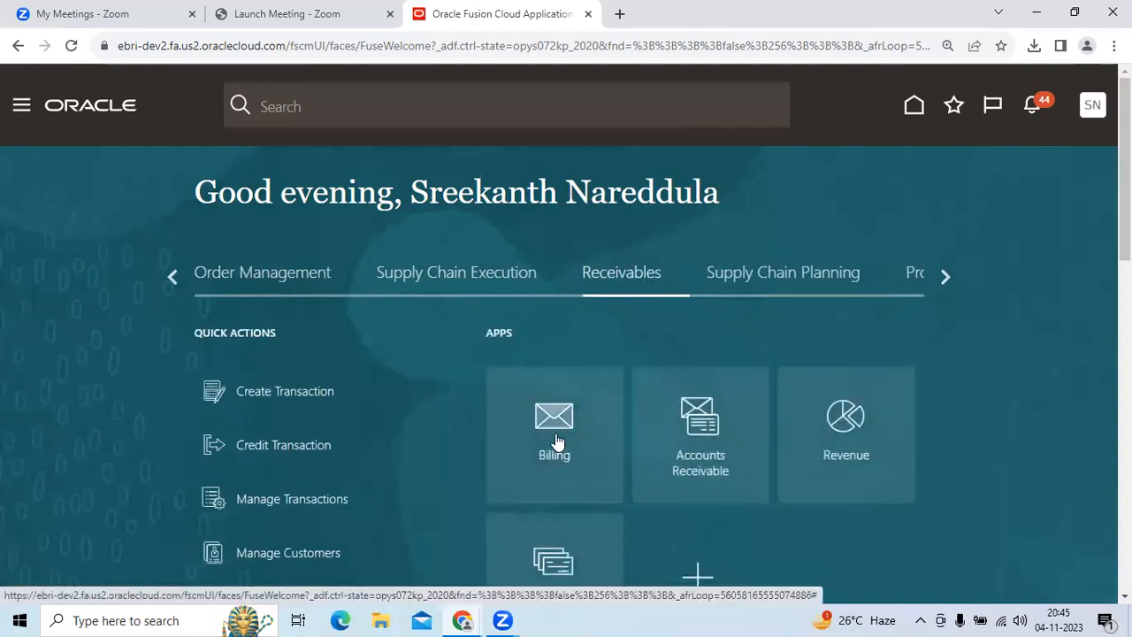
click(553, 433)
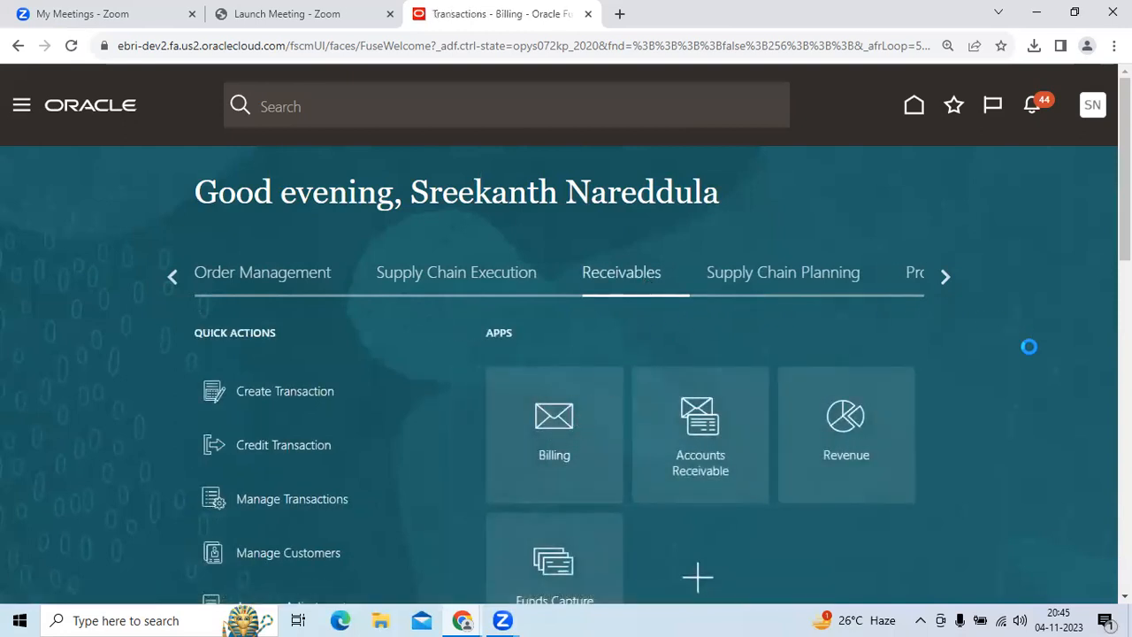
Go to Review Customer Account Details from the Billing tasks list.
click(555, 434)
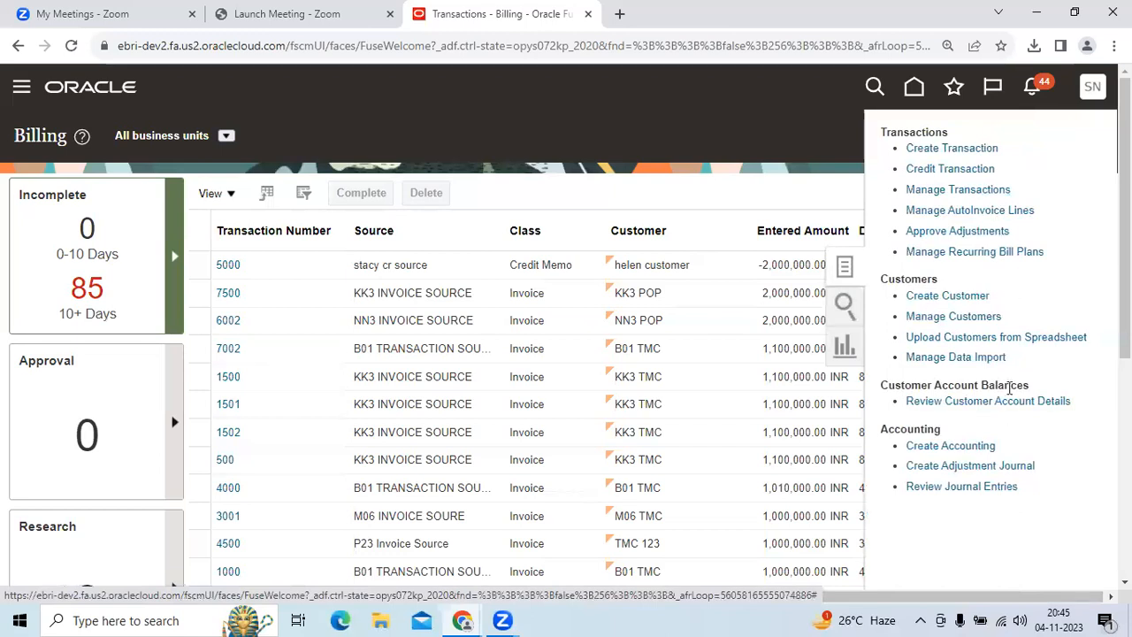
mouse_move(988, 401)
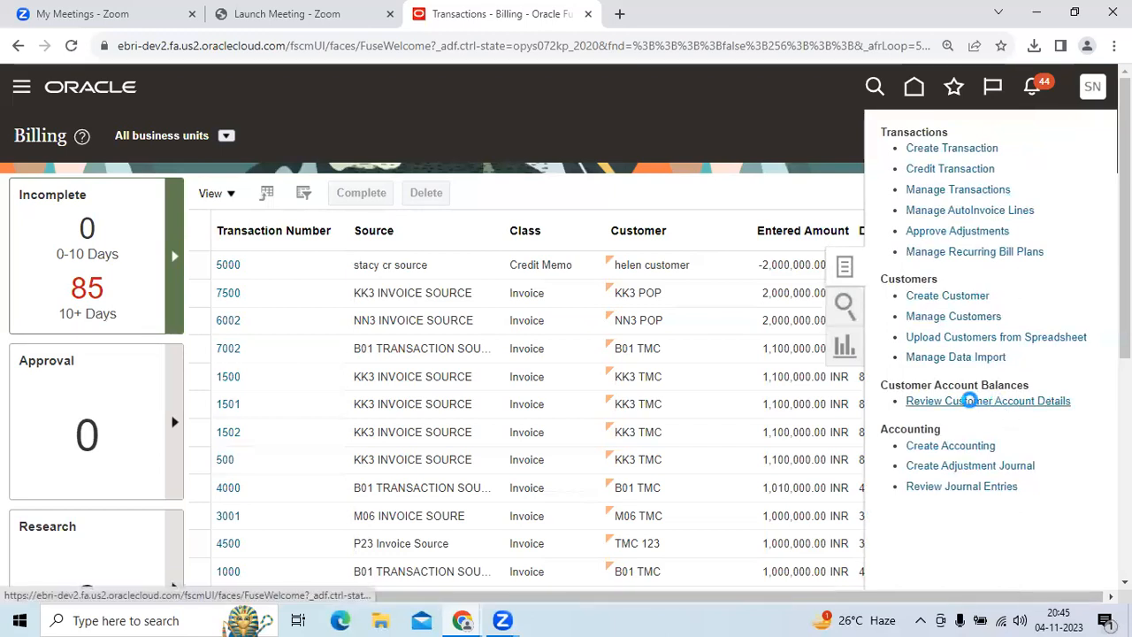
click(988, 400)
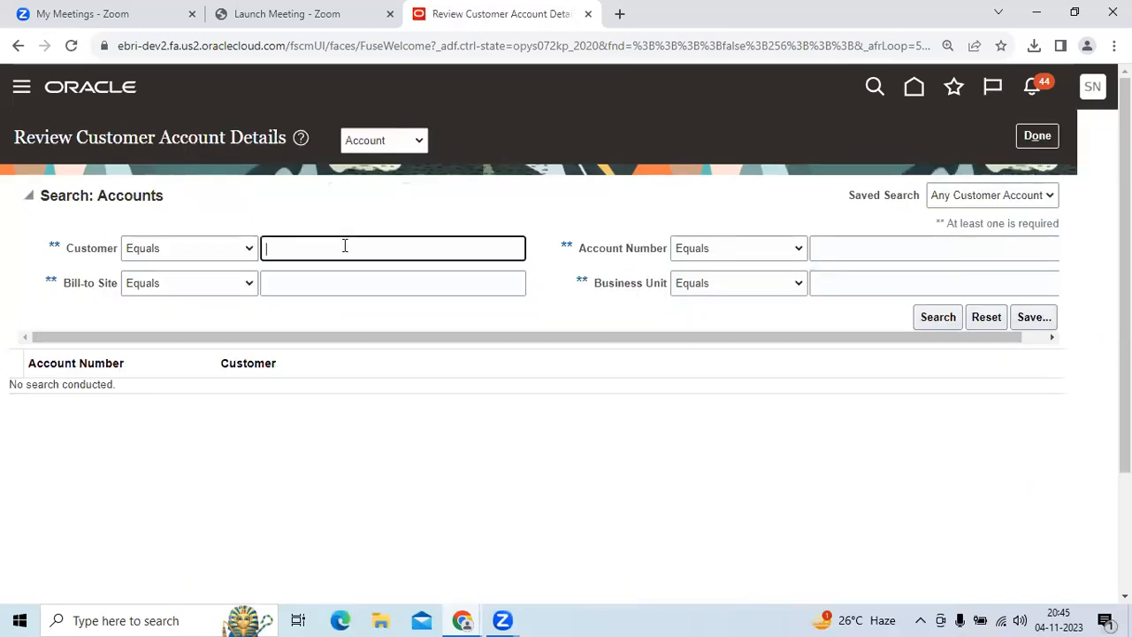
Search customer accounts for Amogha Traders.
text(Amogha Traders)
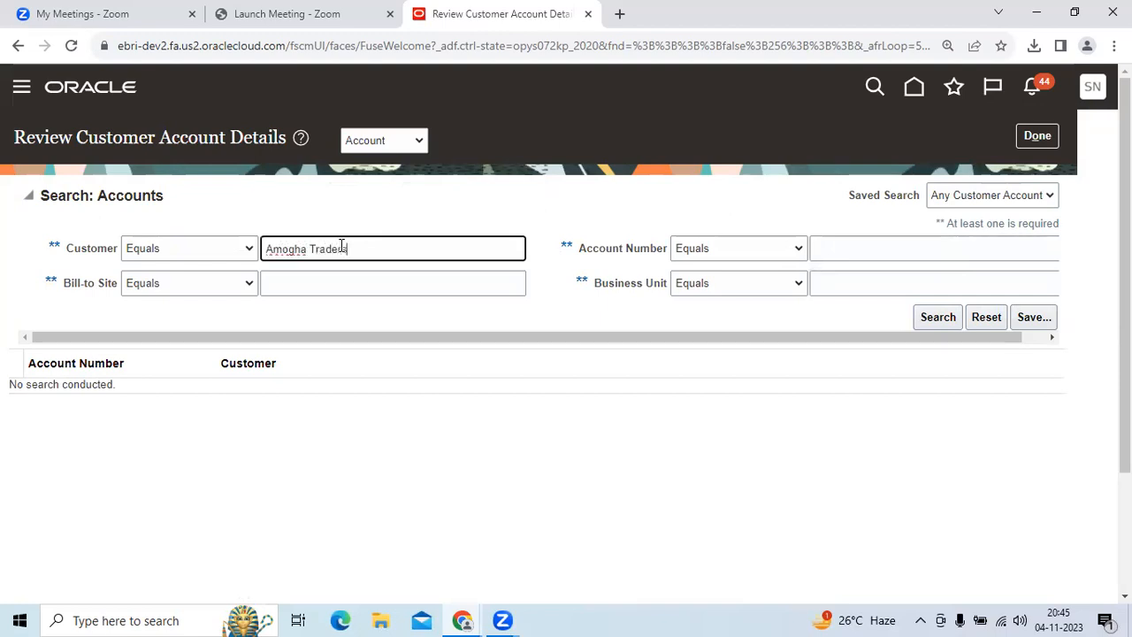
text(rs)
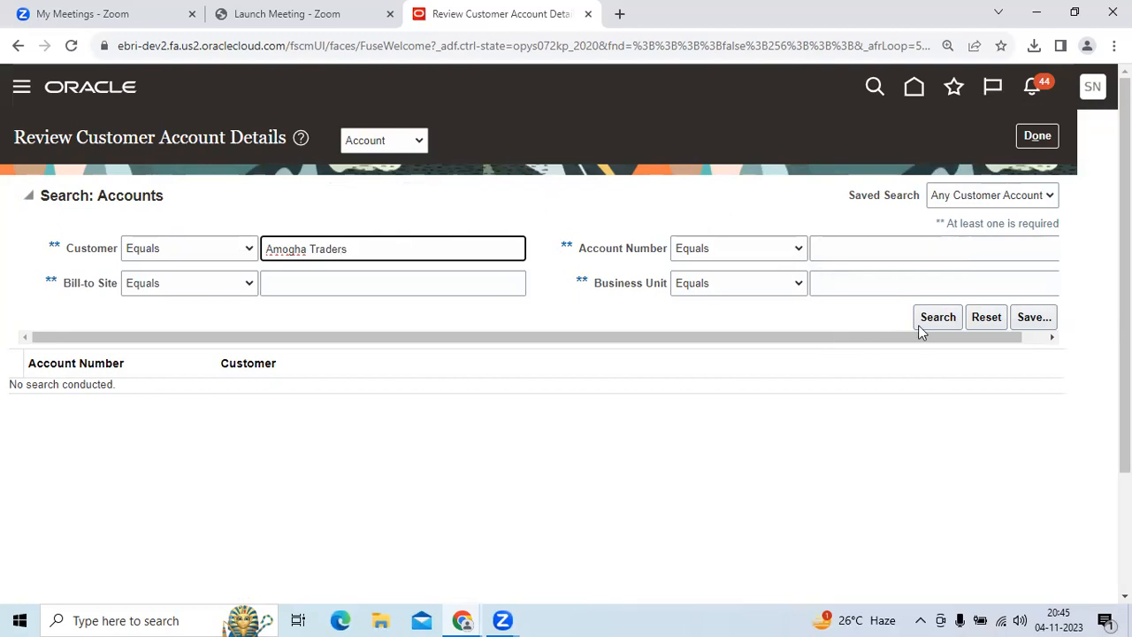
click(937, 317)
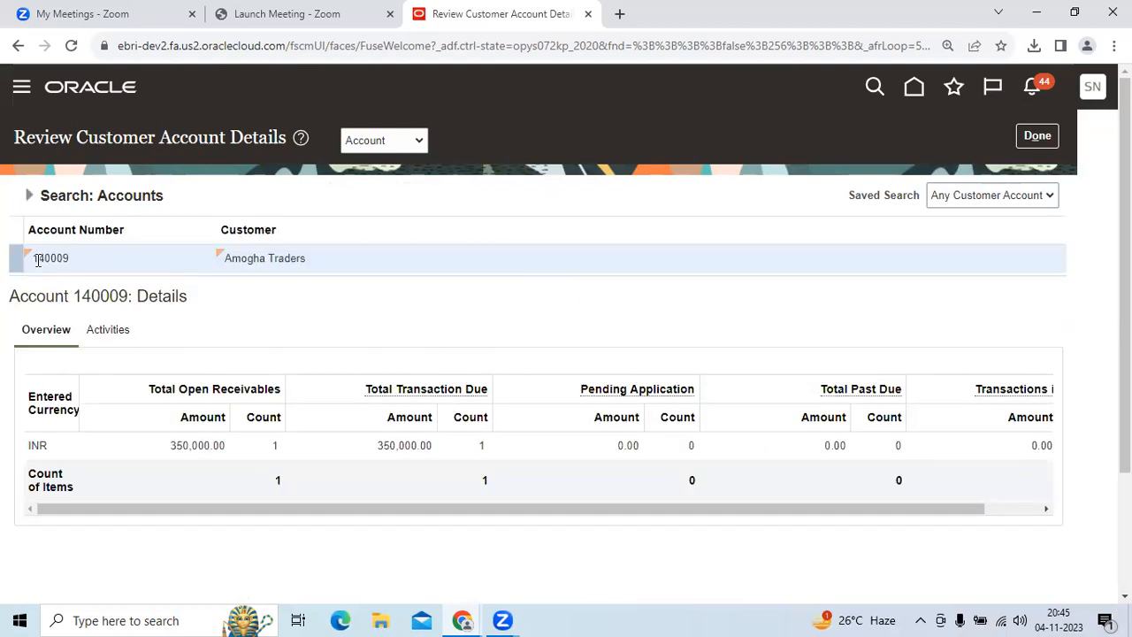
double_click(51, 257)
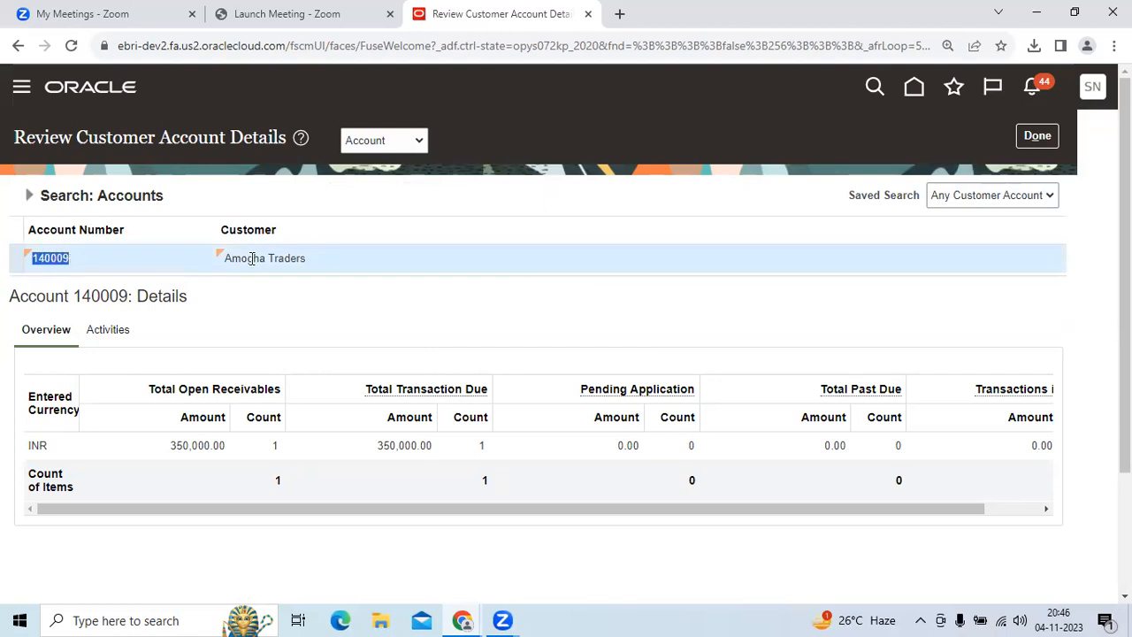
double_click(264, 258)
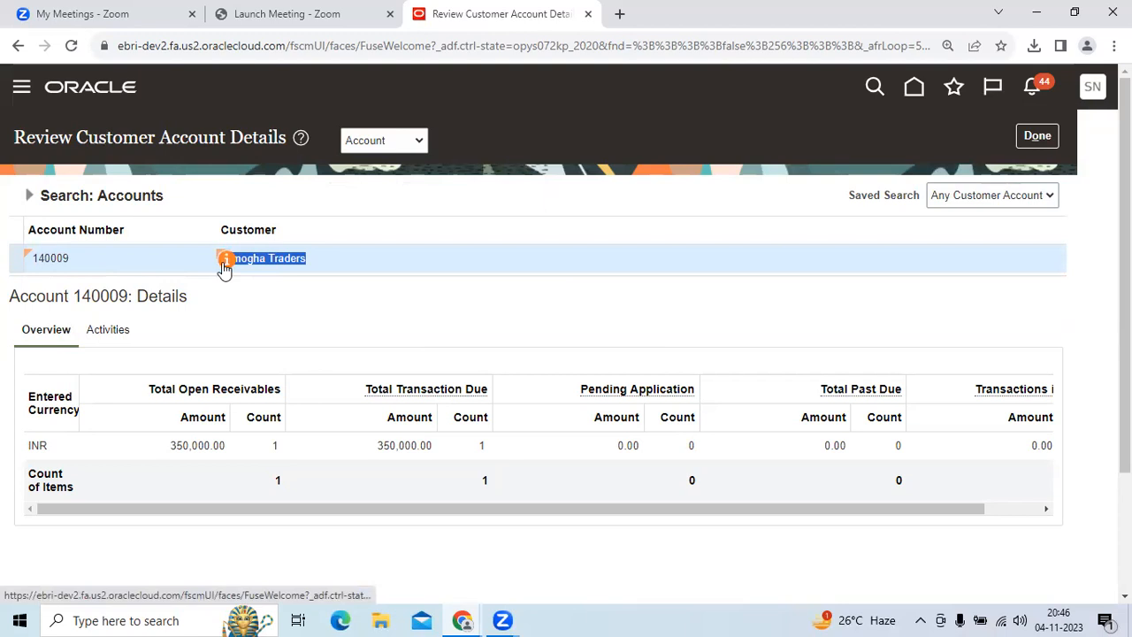
click(269, 258)
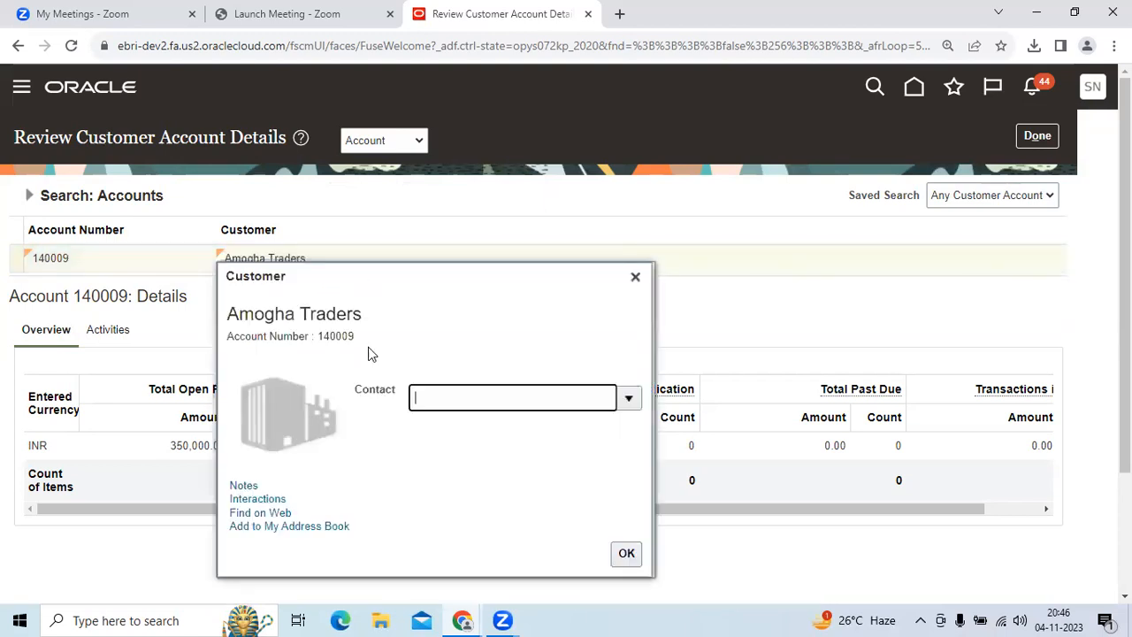
click(626, 553)
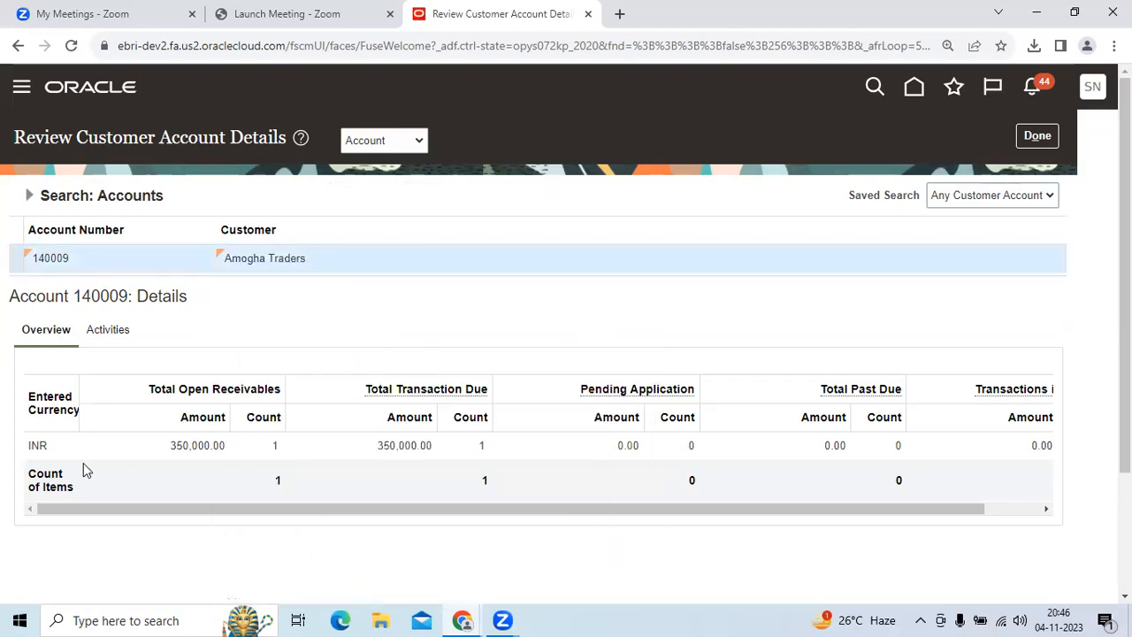
mouse_move(268, 456)
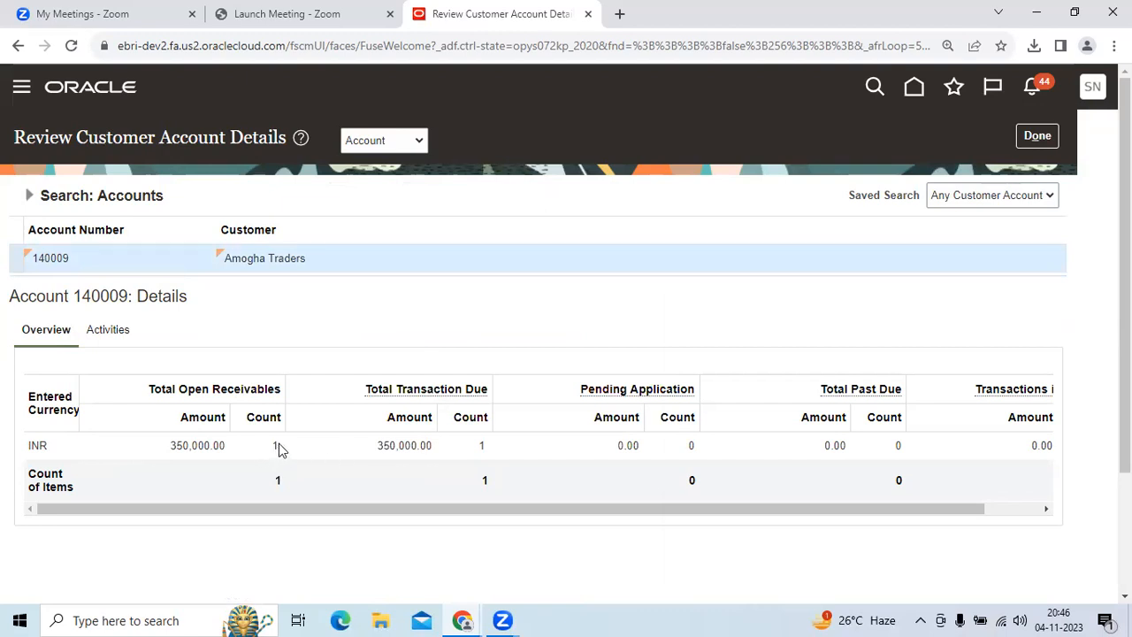
mouse_move(663, 490)
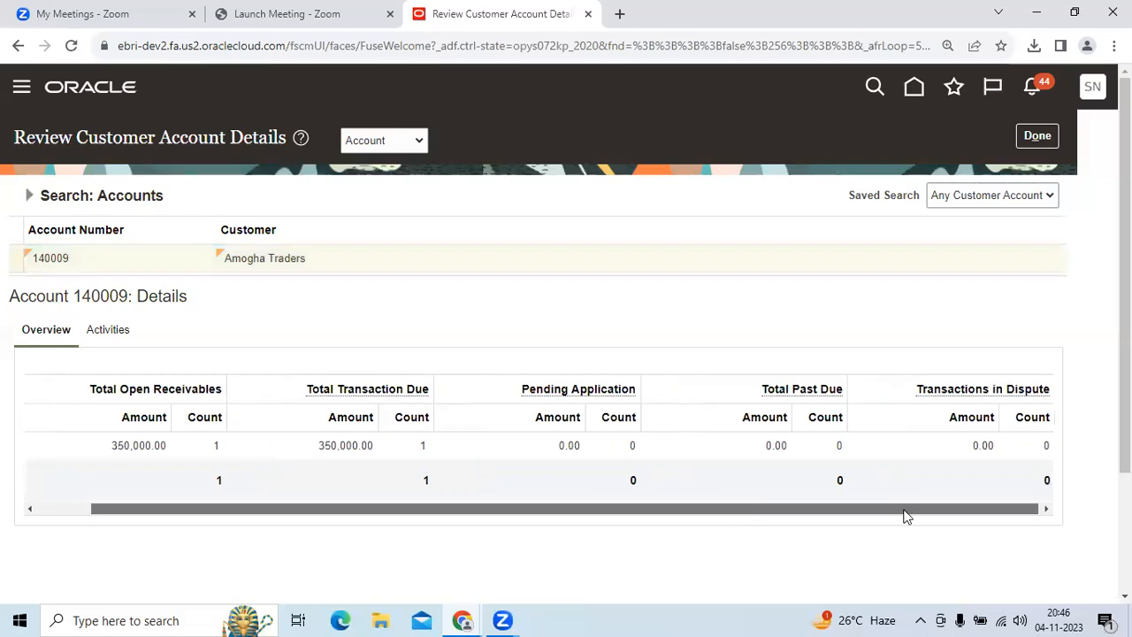
click(107, 329)
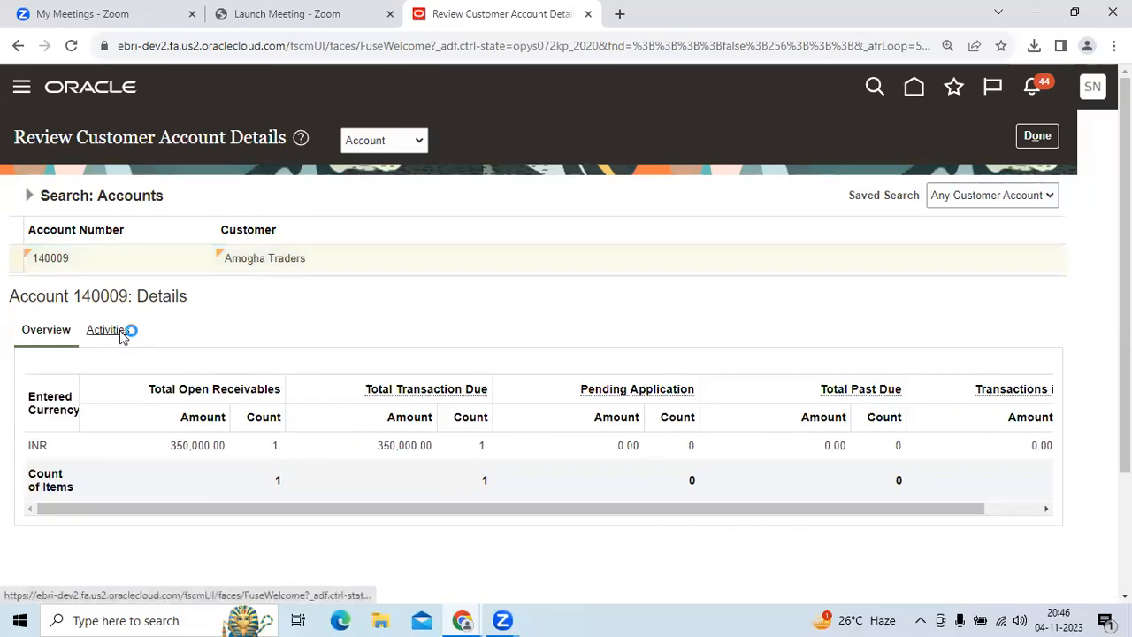
click(106, 329)
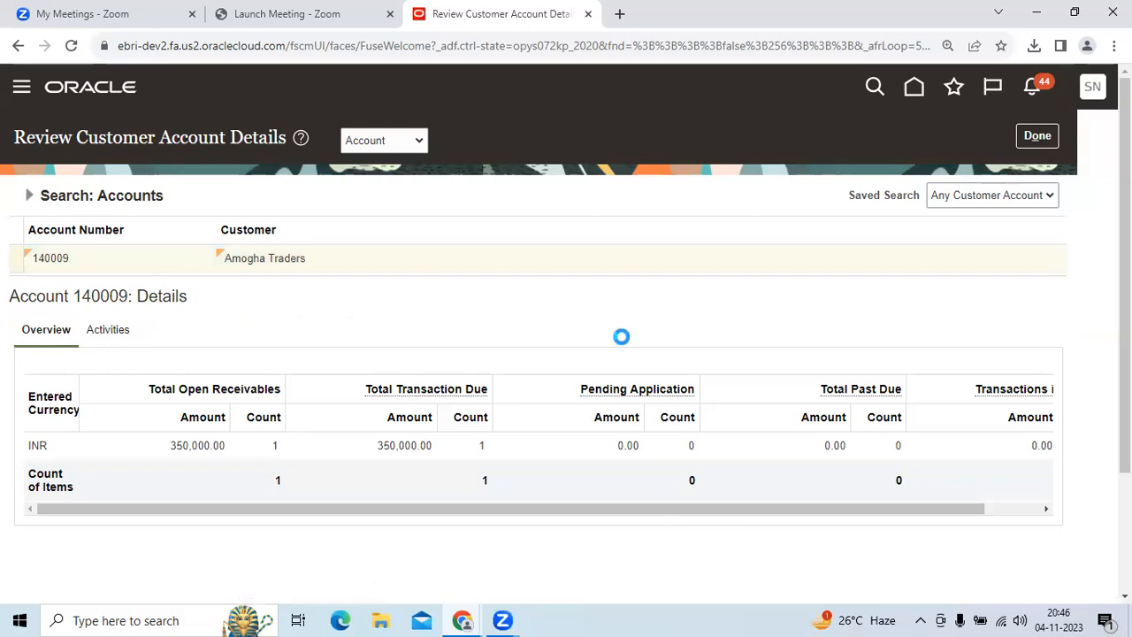
click(108, 330)
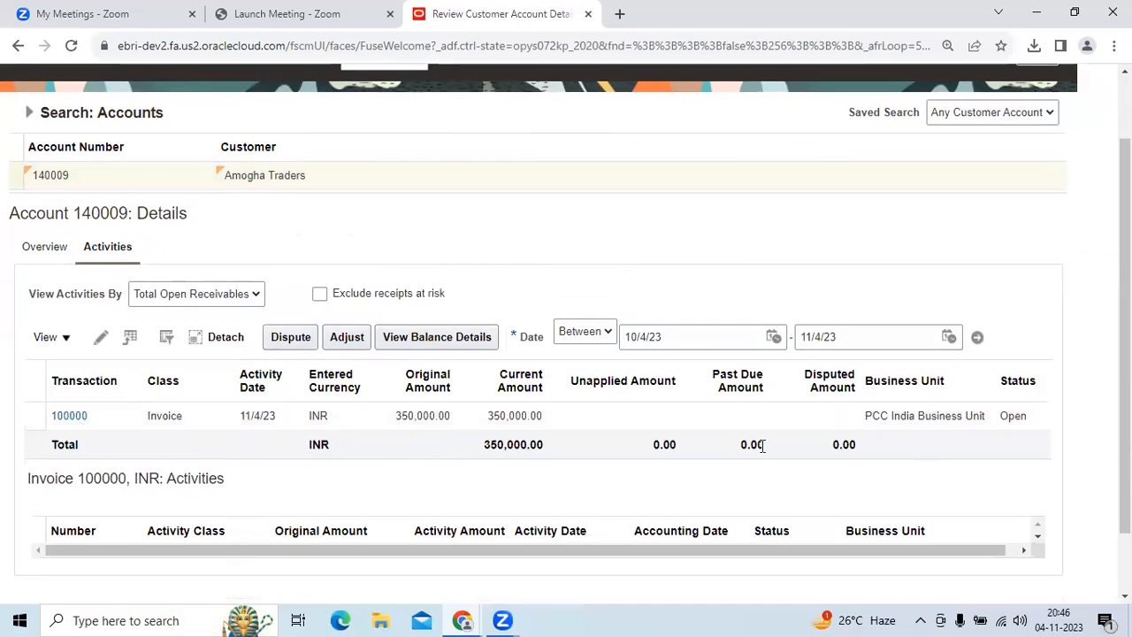
scroll(up, 3)
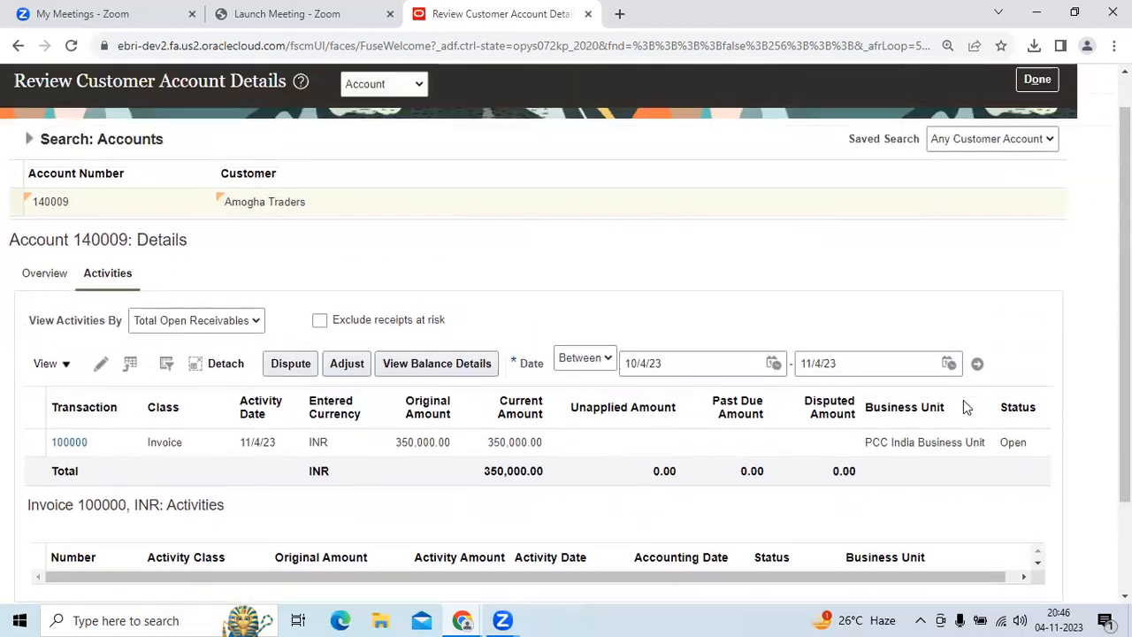
click(45, 329)
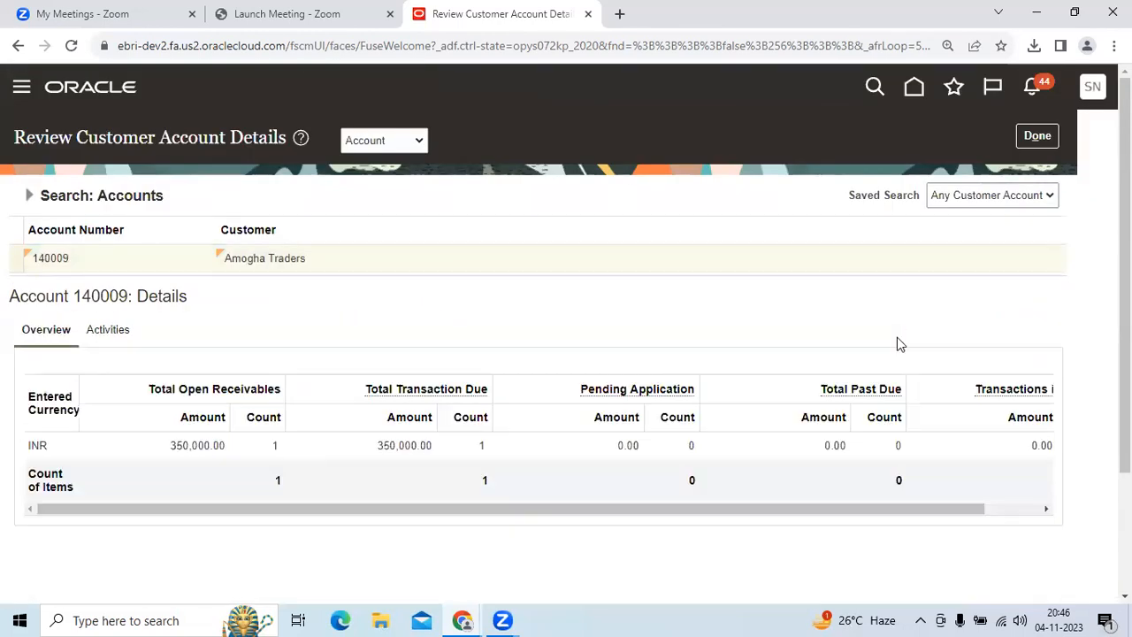
mouse_move(433, 451)
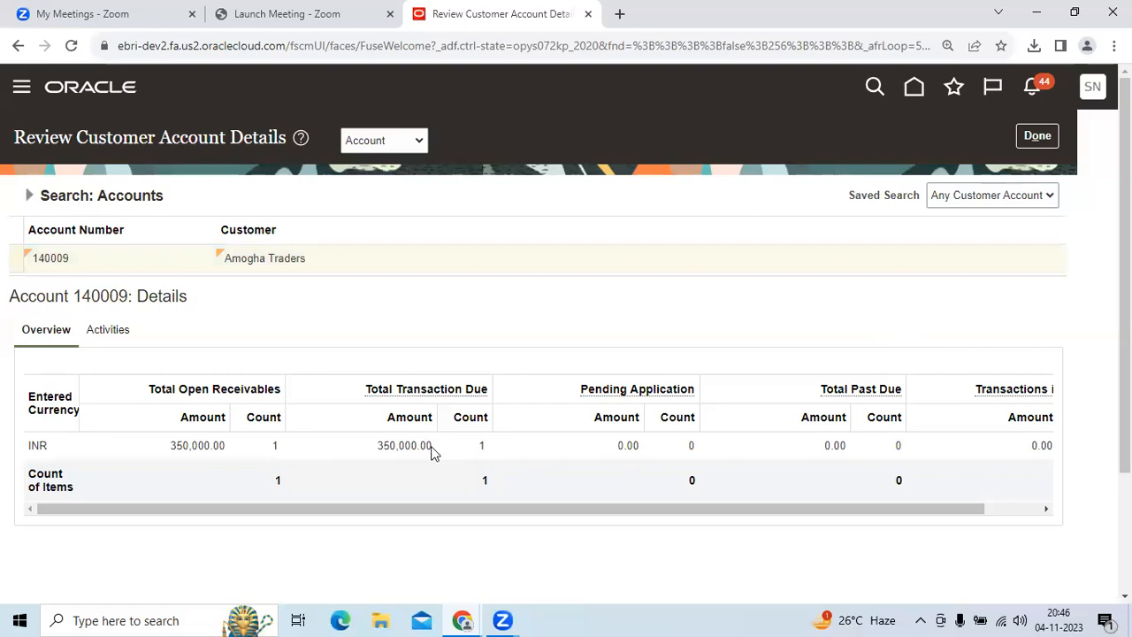
Highlight the Total Transaction Due and 350,000.00 open receivables amounts, then close with Done.
double_click(412, 445)
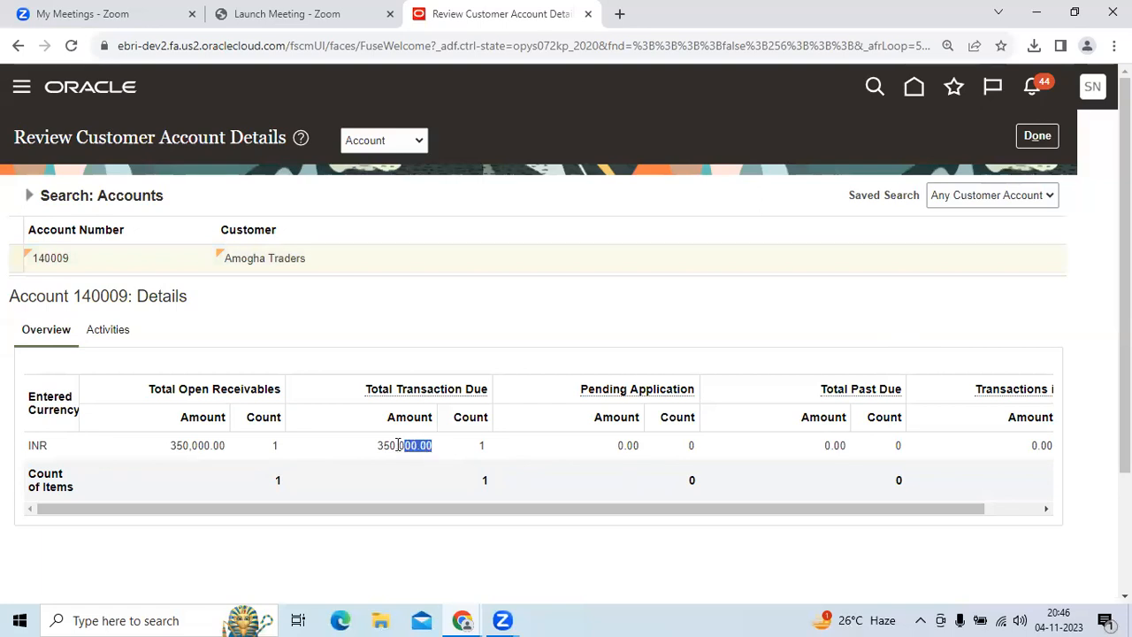
double_click(404, 445)
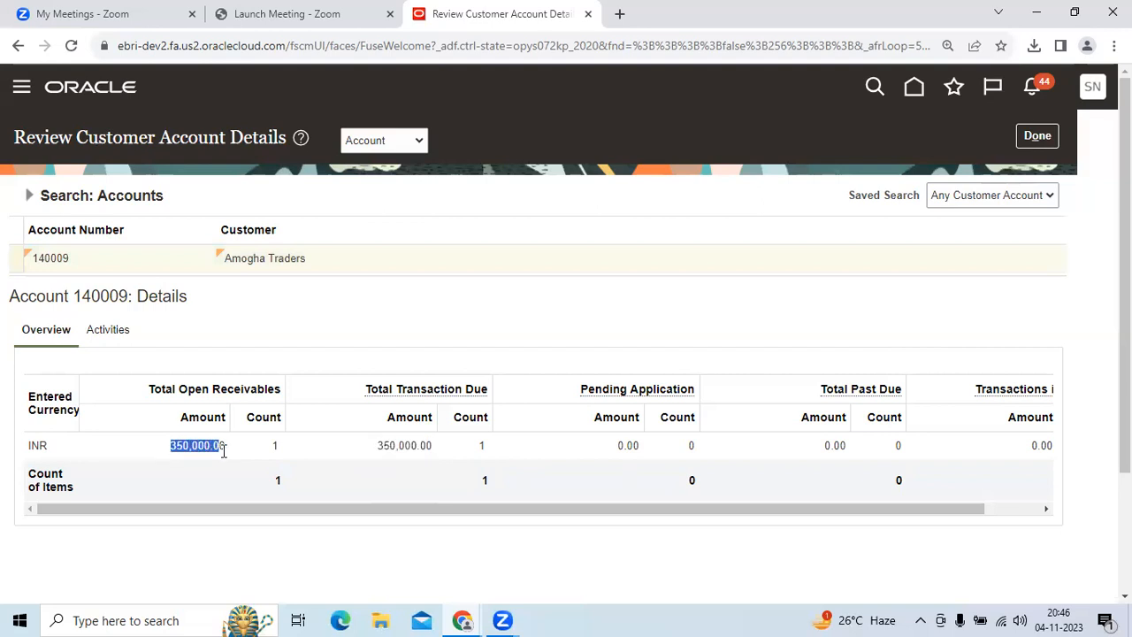
mouse_move(320, 350)
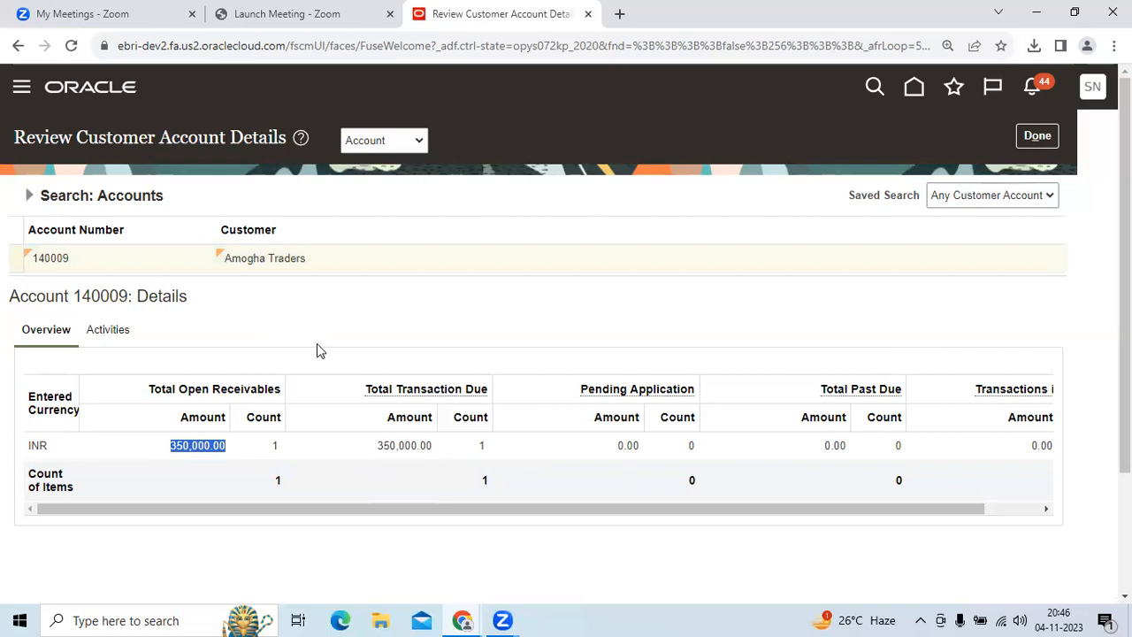
mouse_move(619, 284)
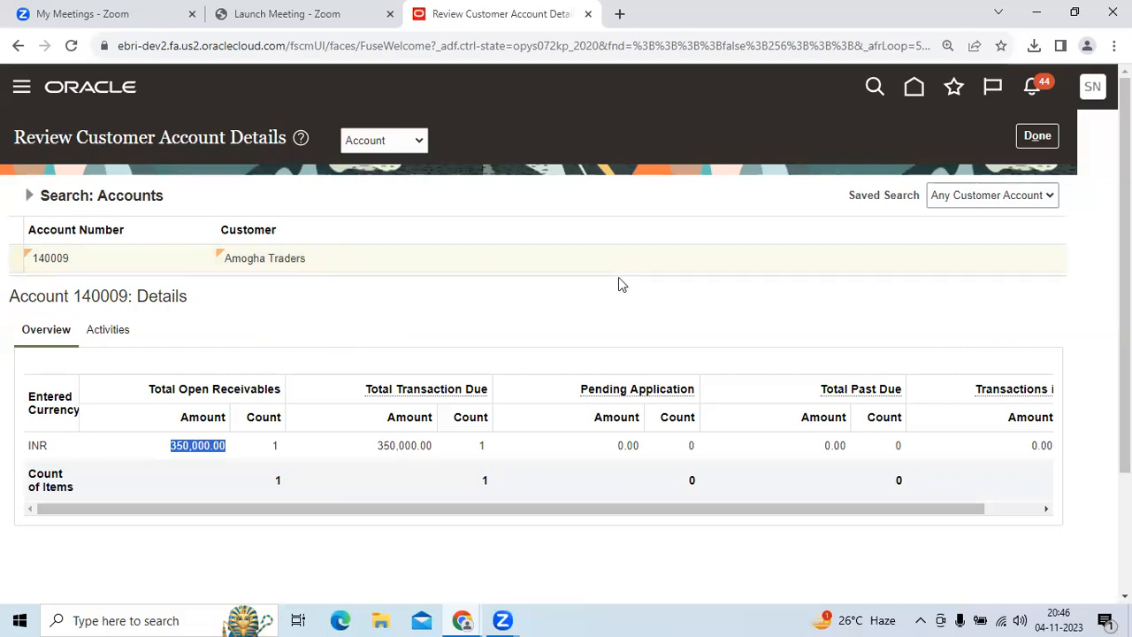
click(1037, 135)
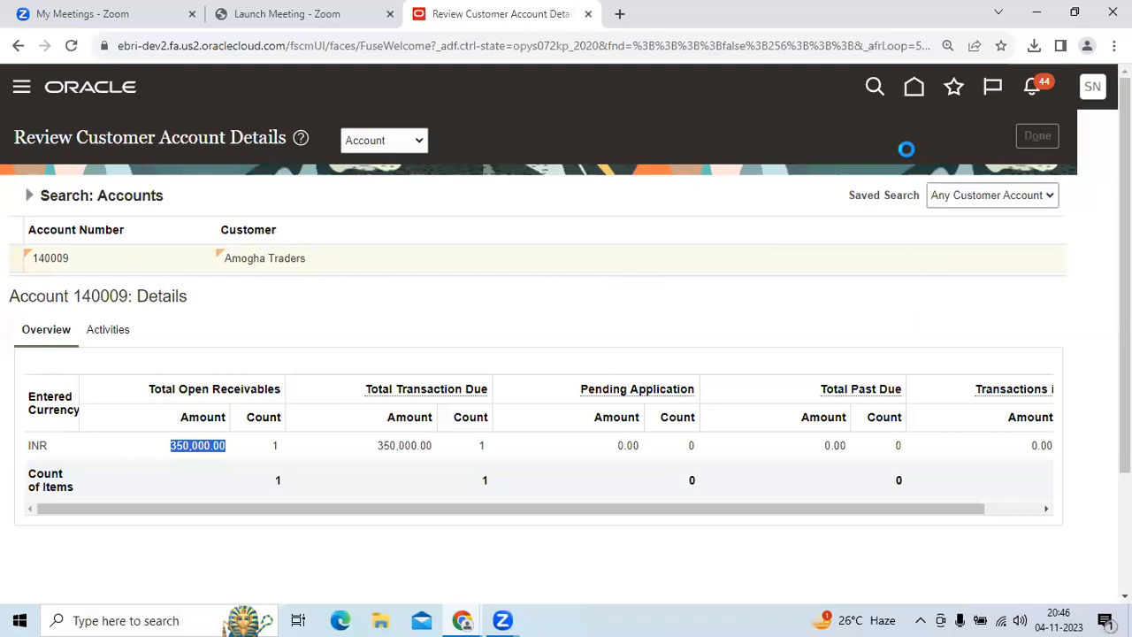